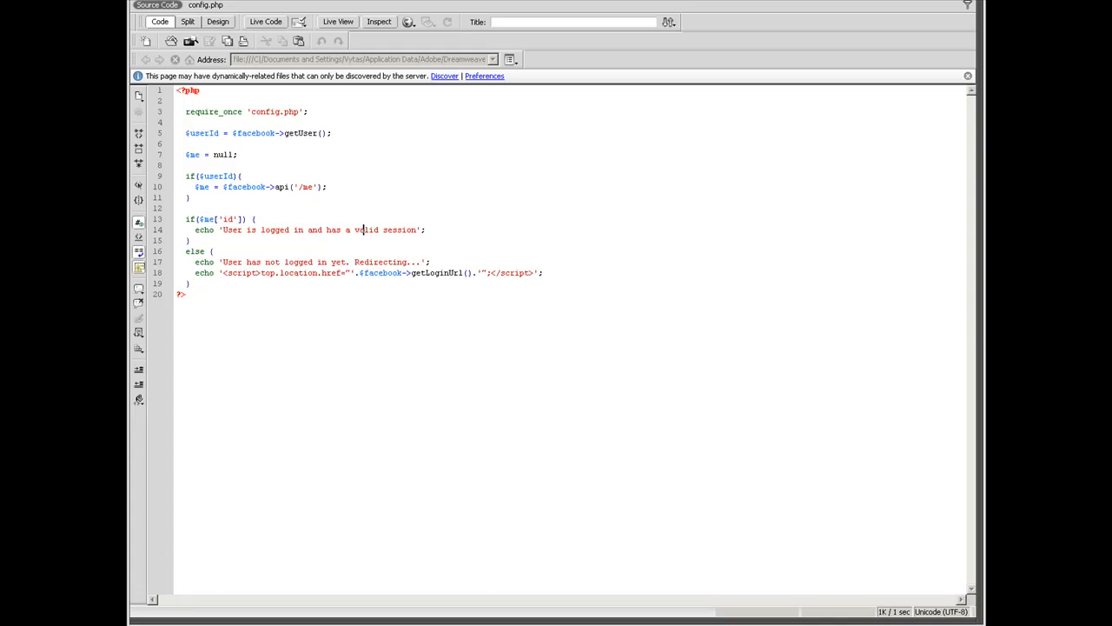
mouse_move(926, 289)
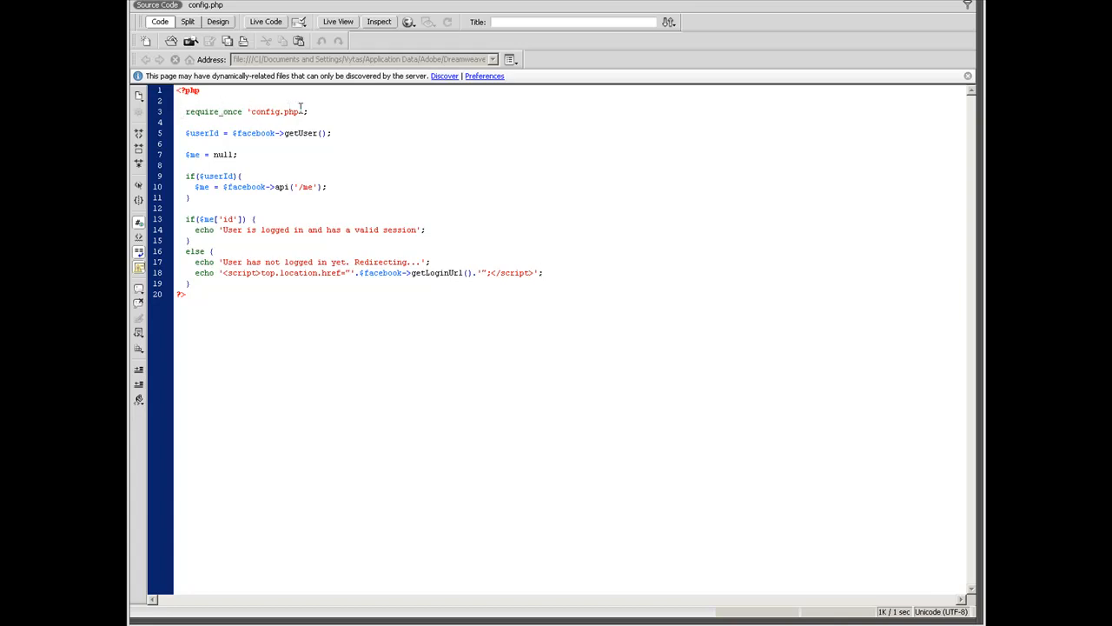
mouse_move(308, 153)
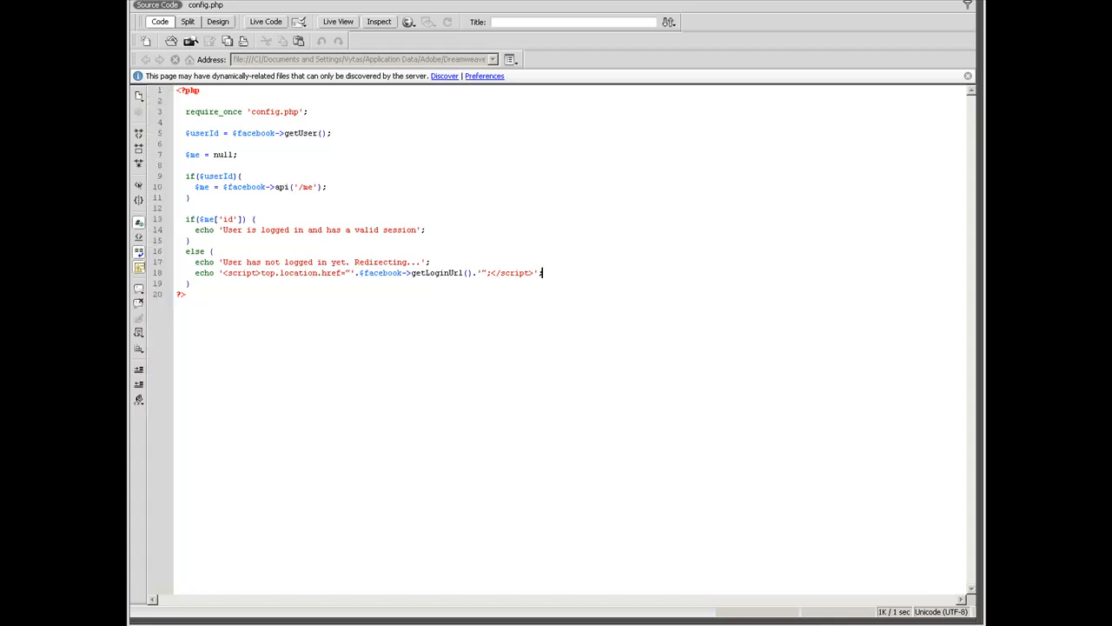
mouse_move(779, 290)
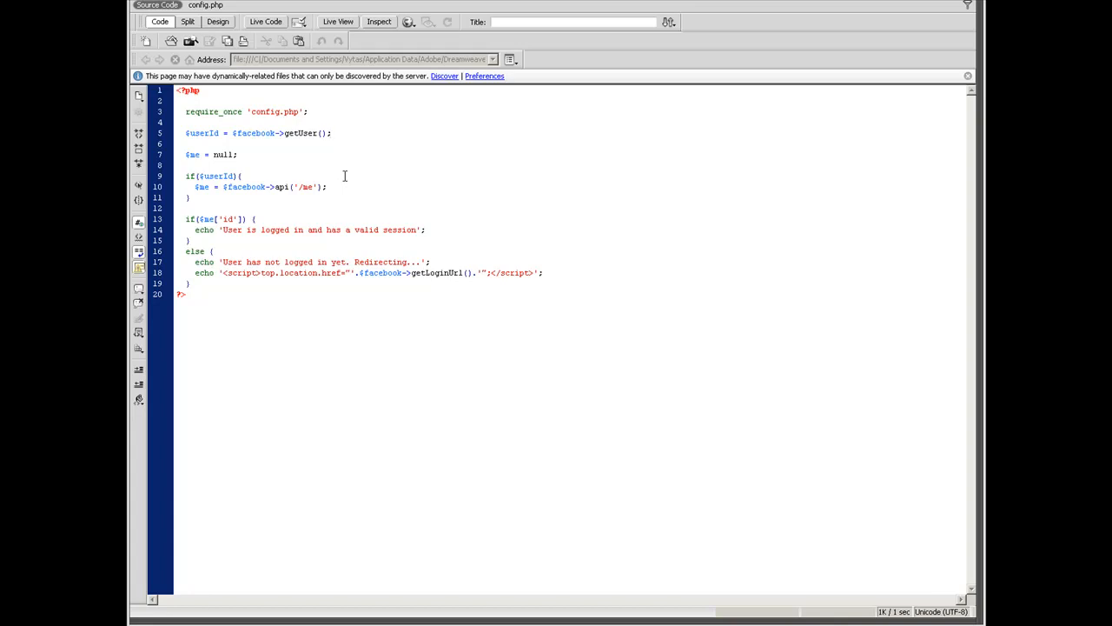
Navigate in the browser to the test2 app, reaching the Facebook Login page.
left_click(331, 132)
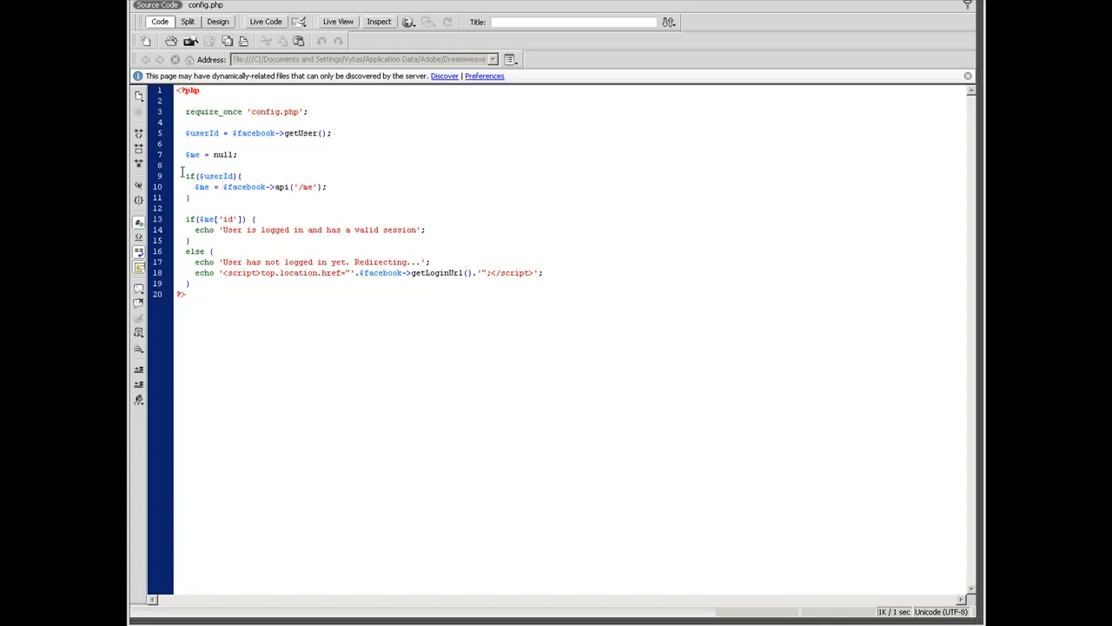
left_click(330, 132)
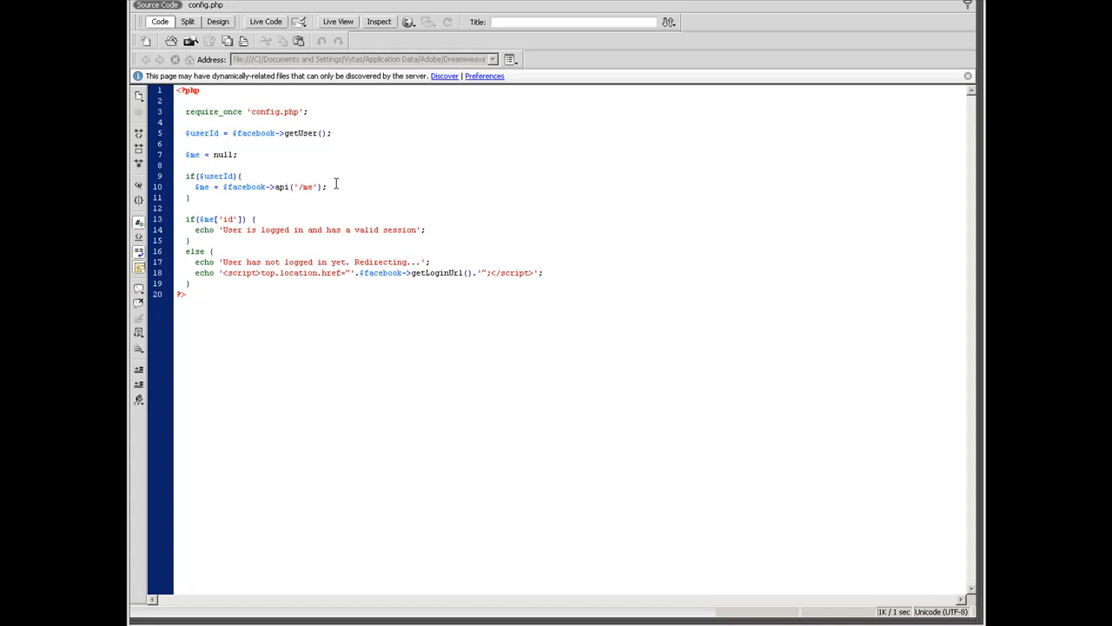
left_click(333, 132)
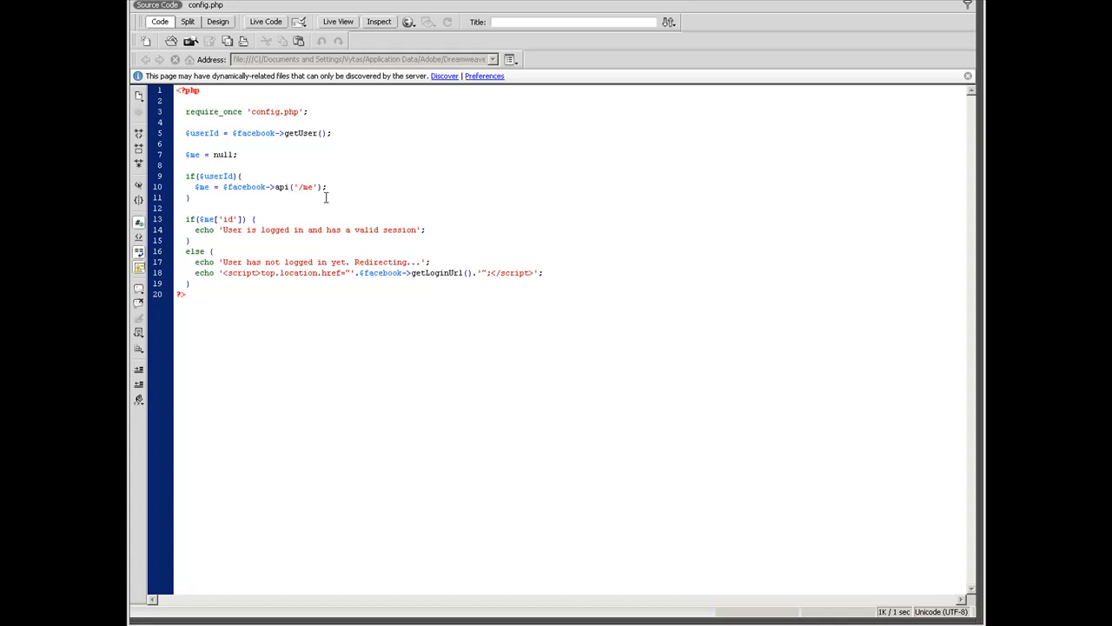
left_click(330, 132)
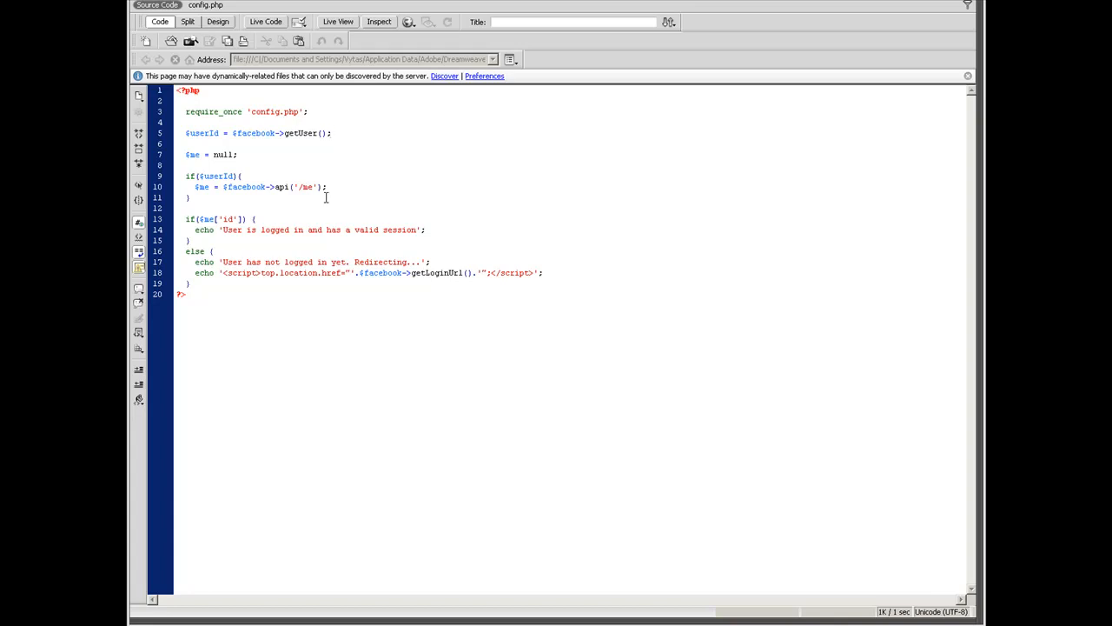
left_click(330, 132)
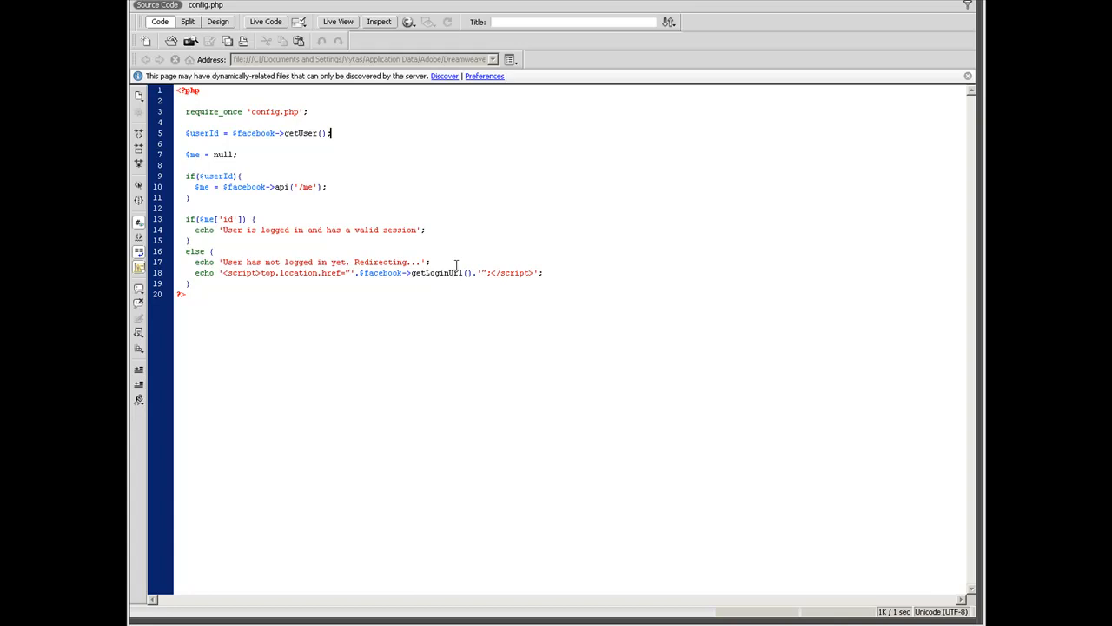
mouse_move(327, 261)
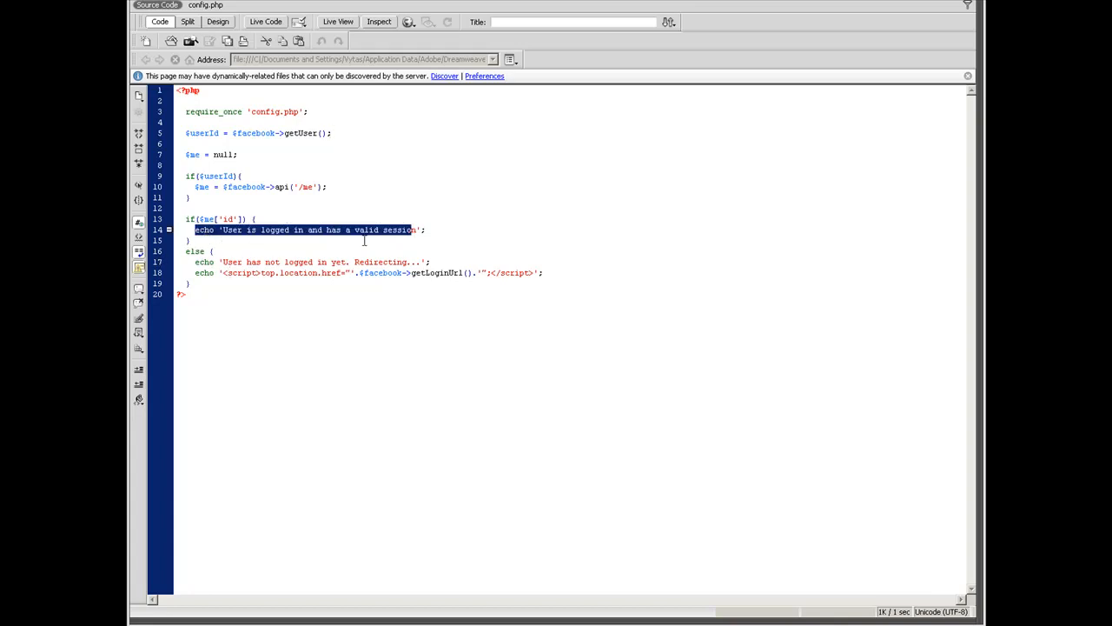
left_click(212, 234)
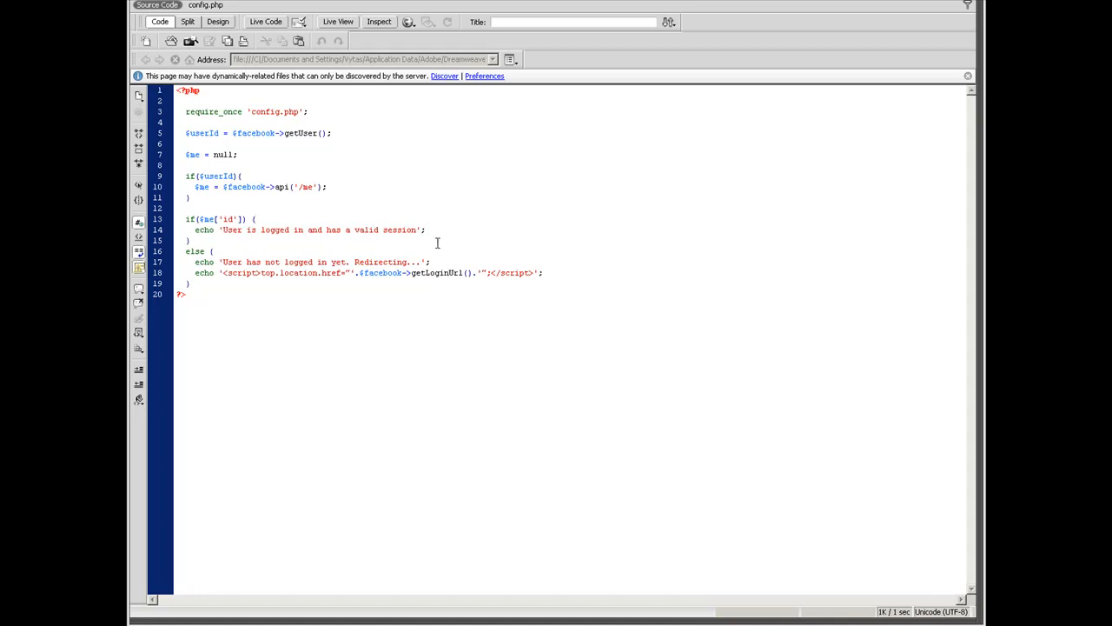
left_click(424, 229)
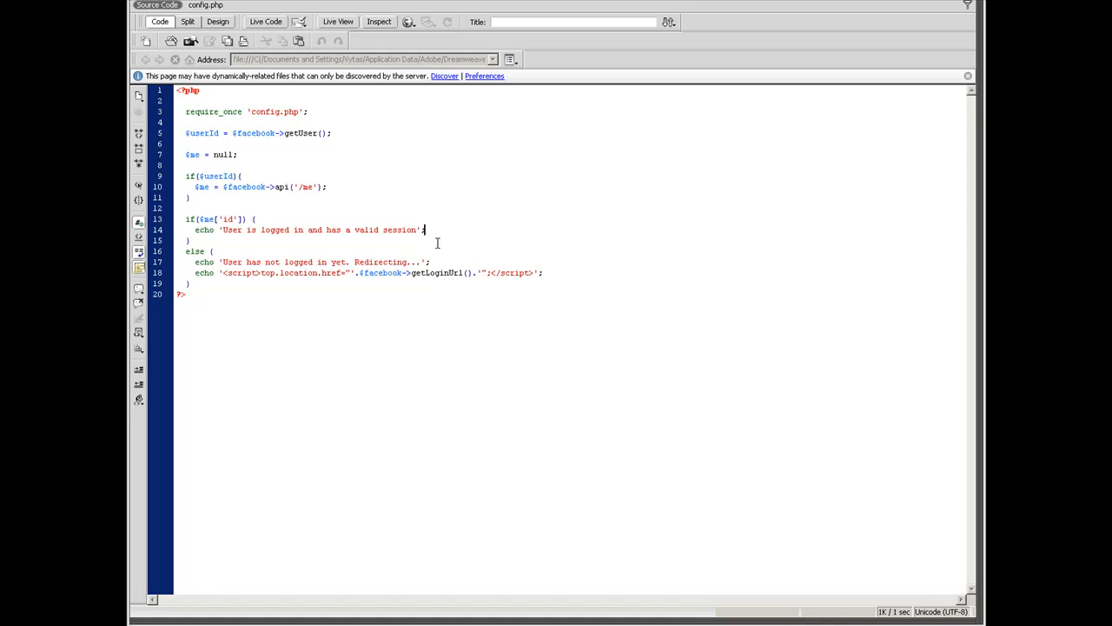
mouse_move(410, 351)
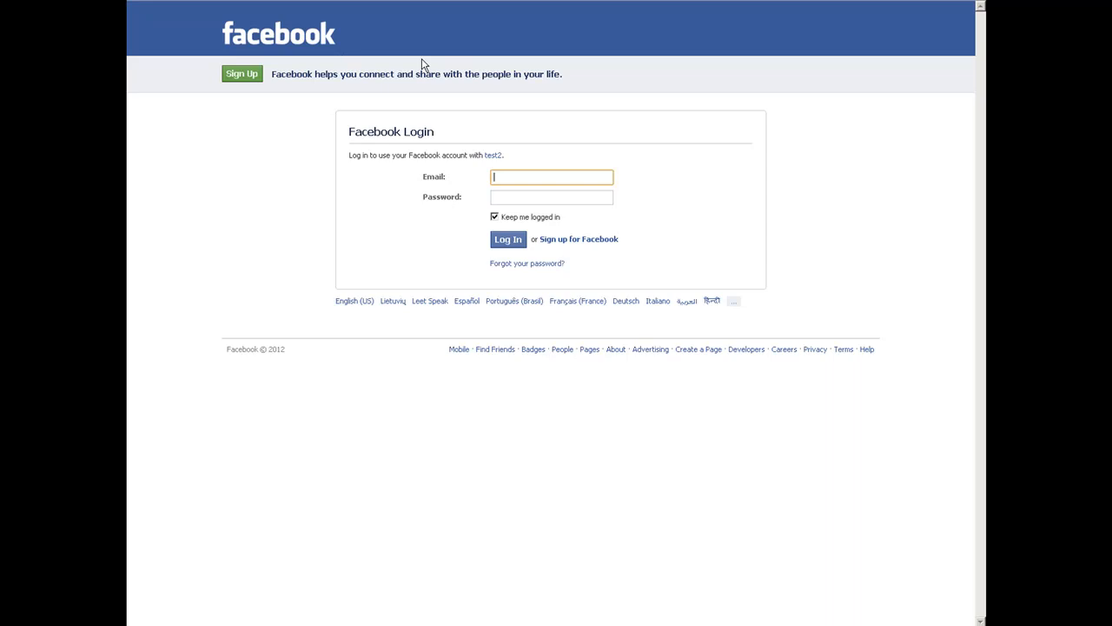
mouse_move(450, 177)
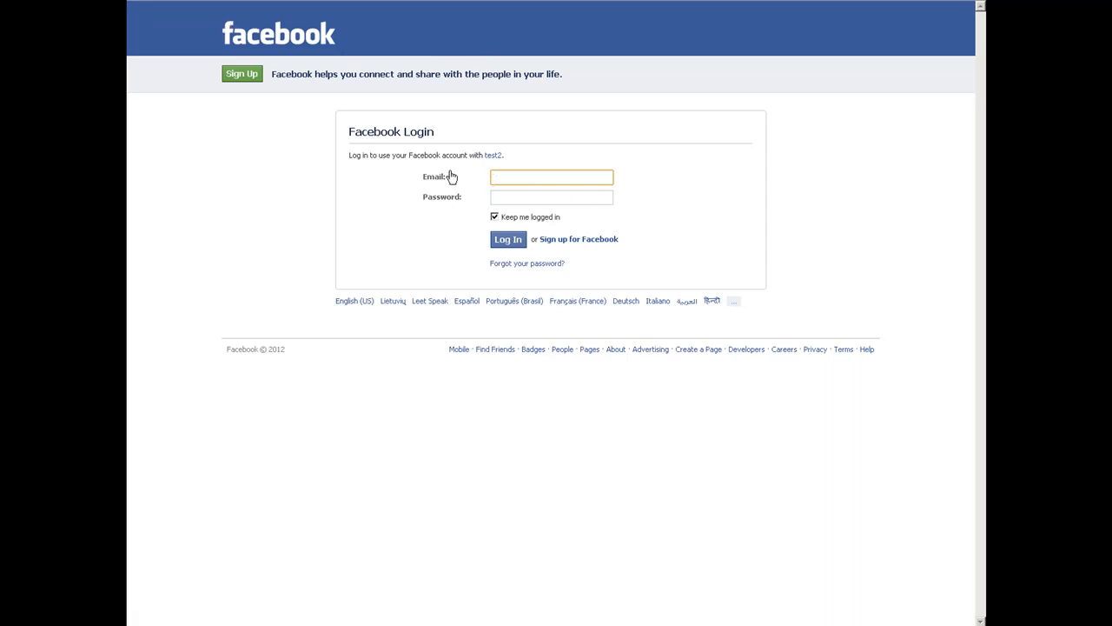
left_click(552, 177)
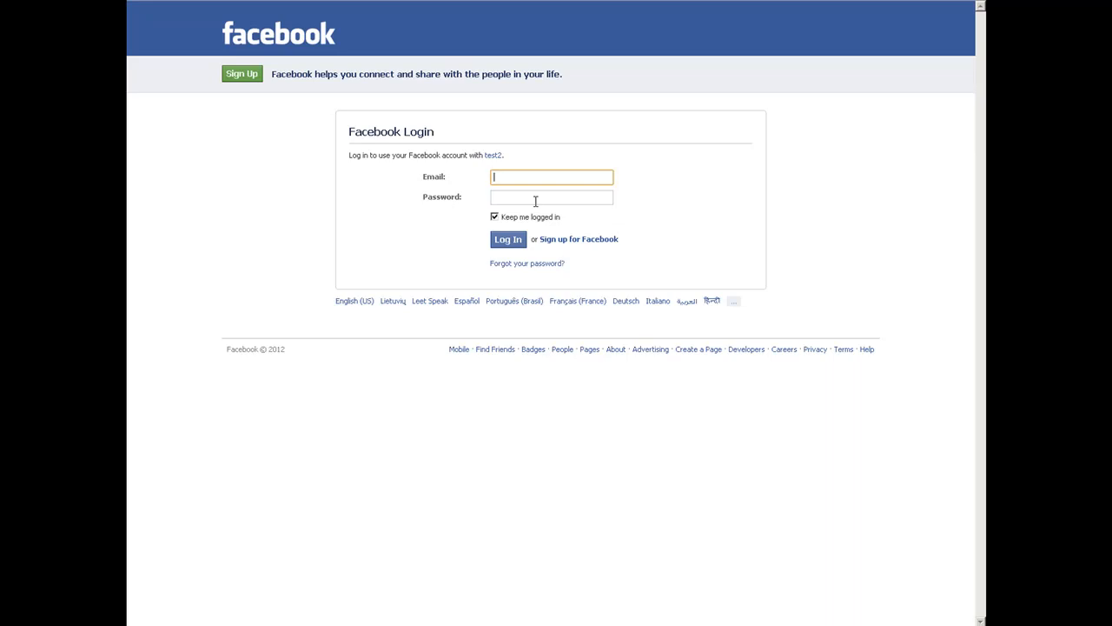
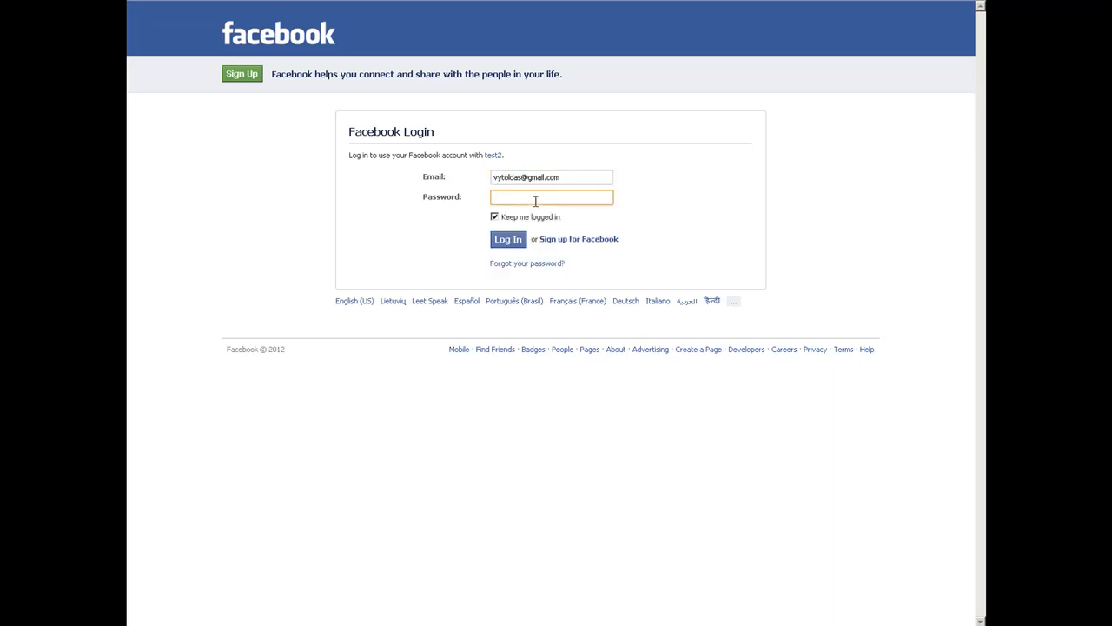
type("password")
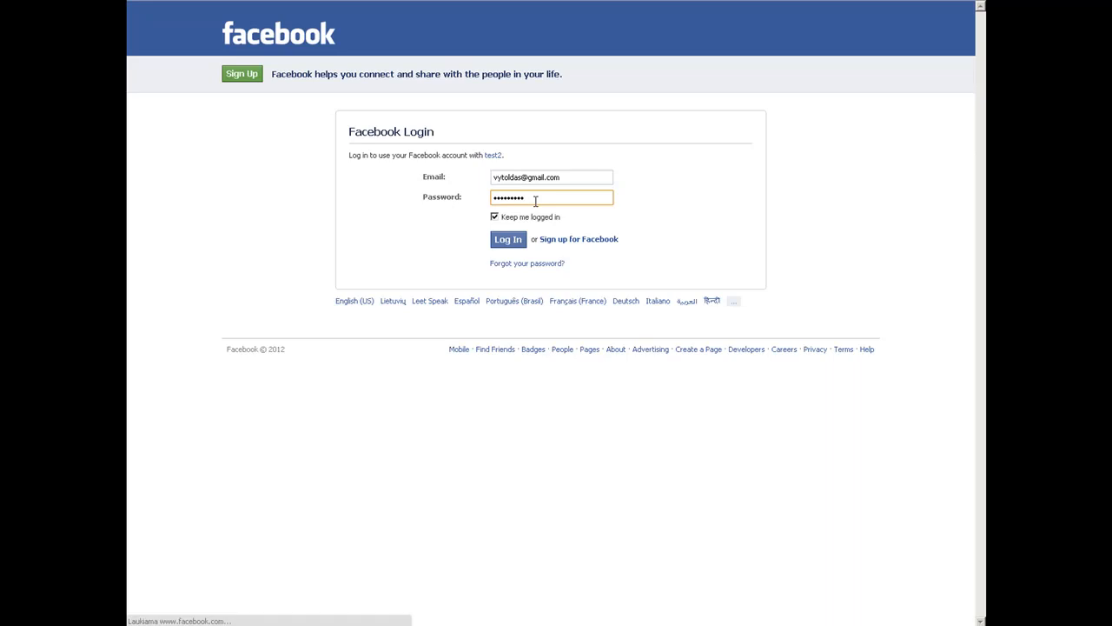
left_click(508, 240)
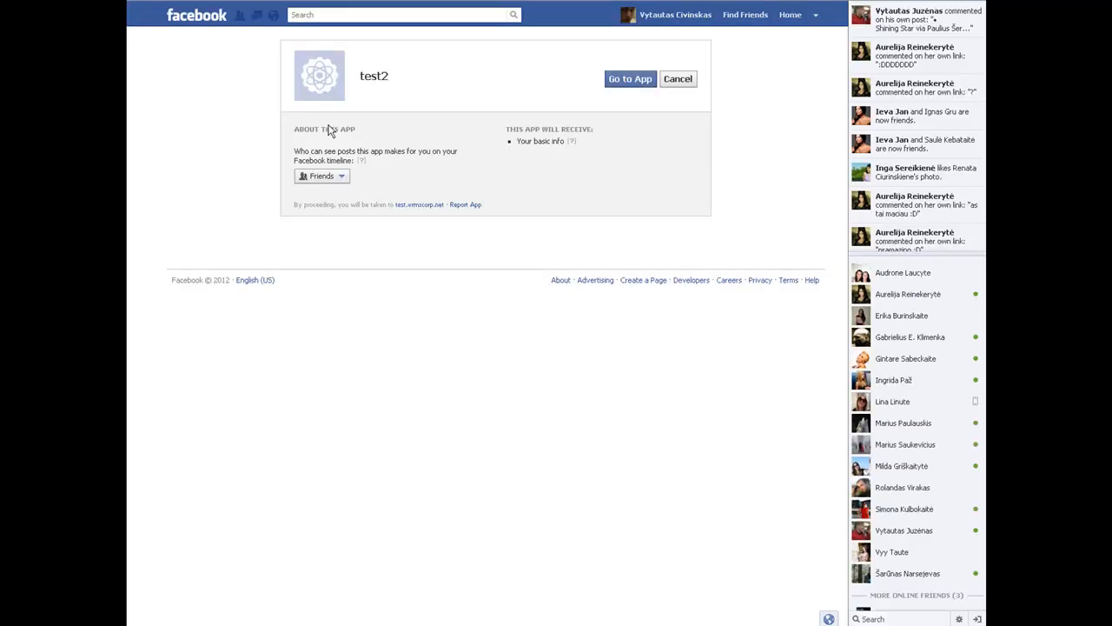
mouse_move(796, 139)
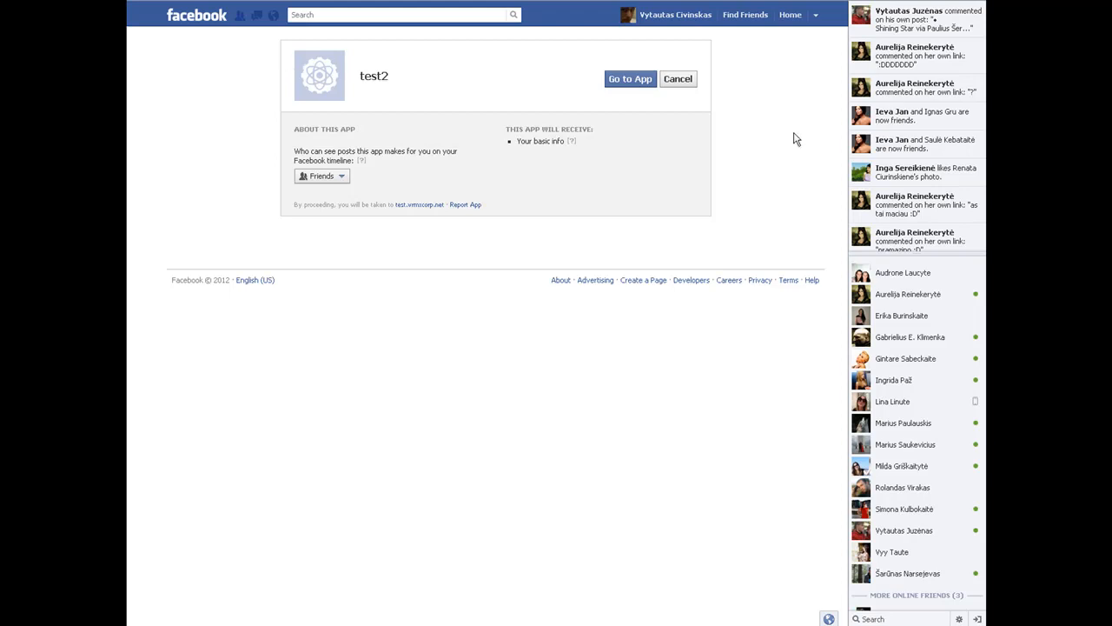
mouse_move(295, 61)
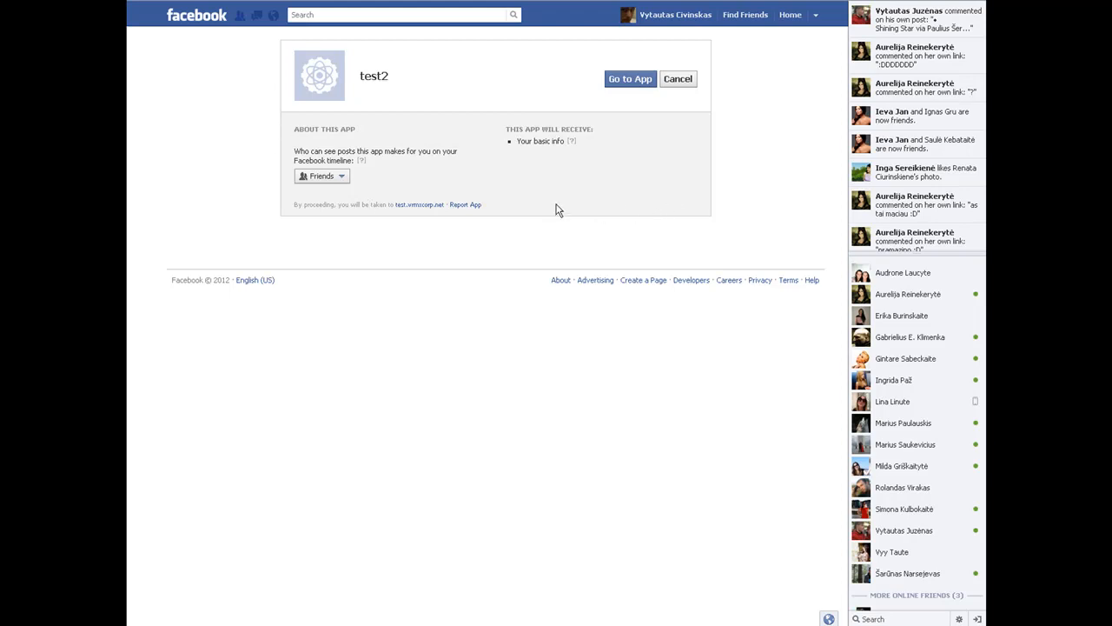
mouse_move(257, 129)
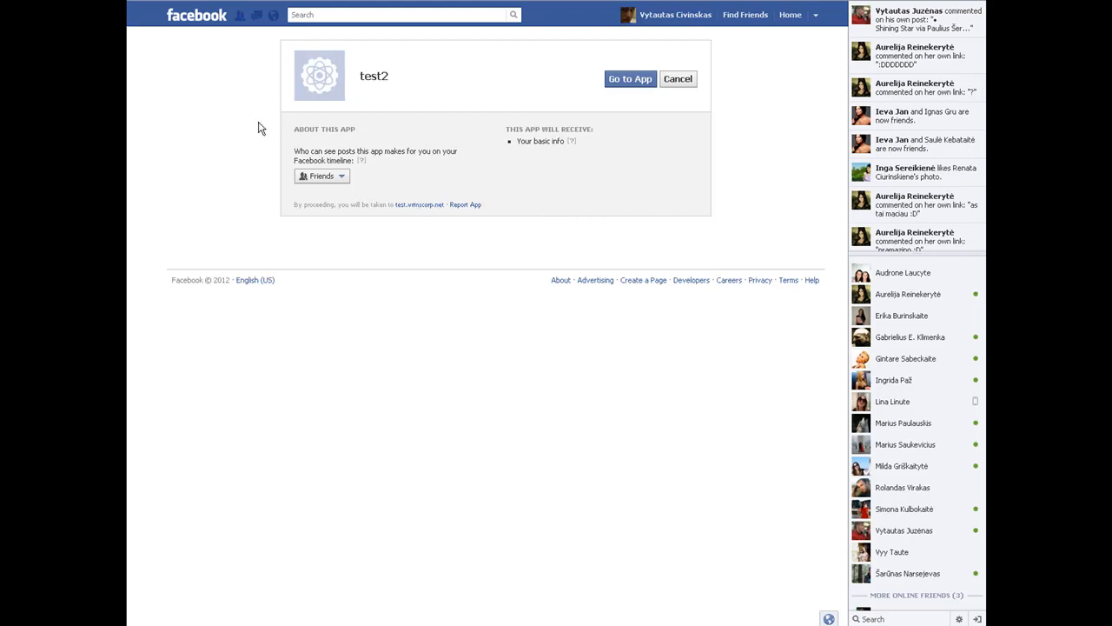
mouse_move(304, 39)
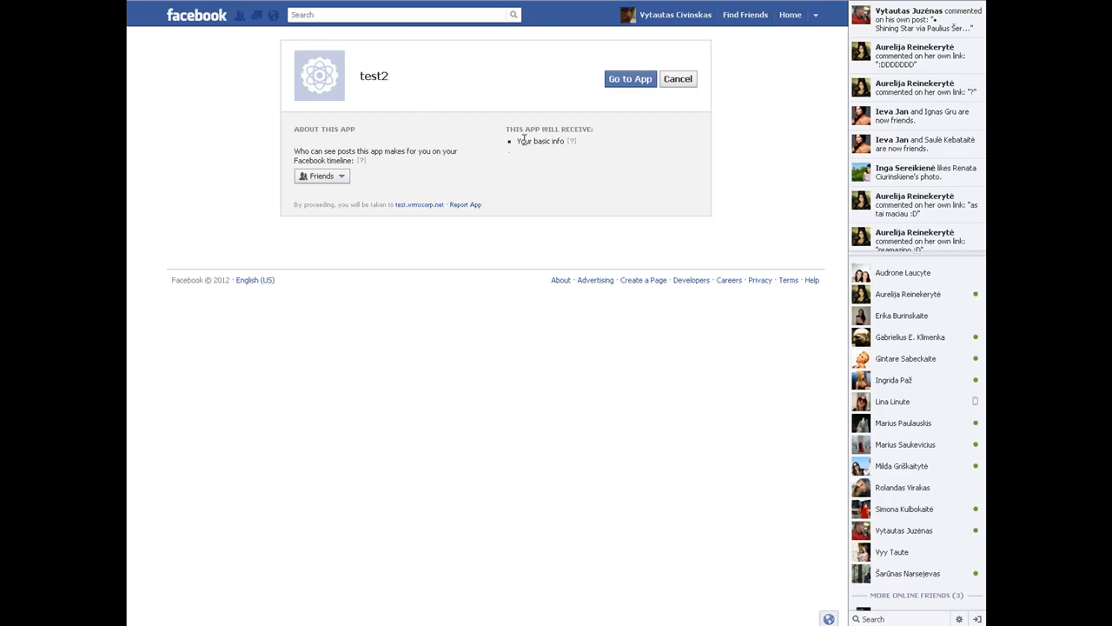
mouse_move(250, 146)
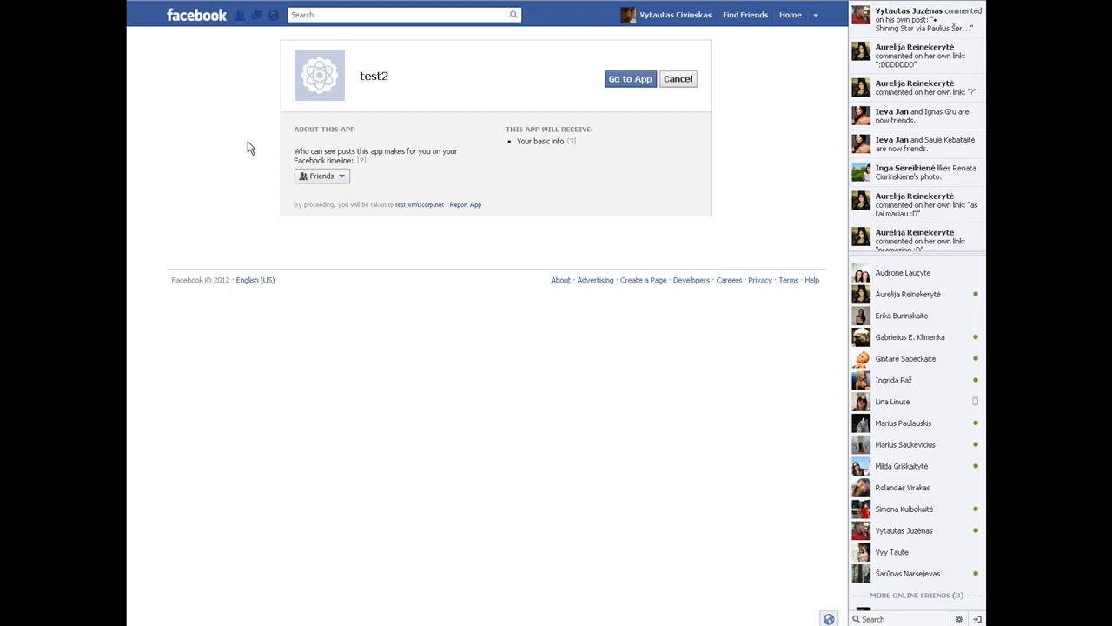
mouse_move(477, 101)
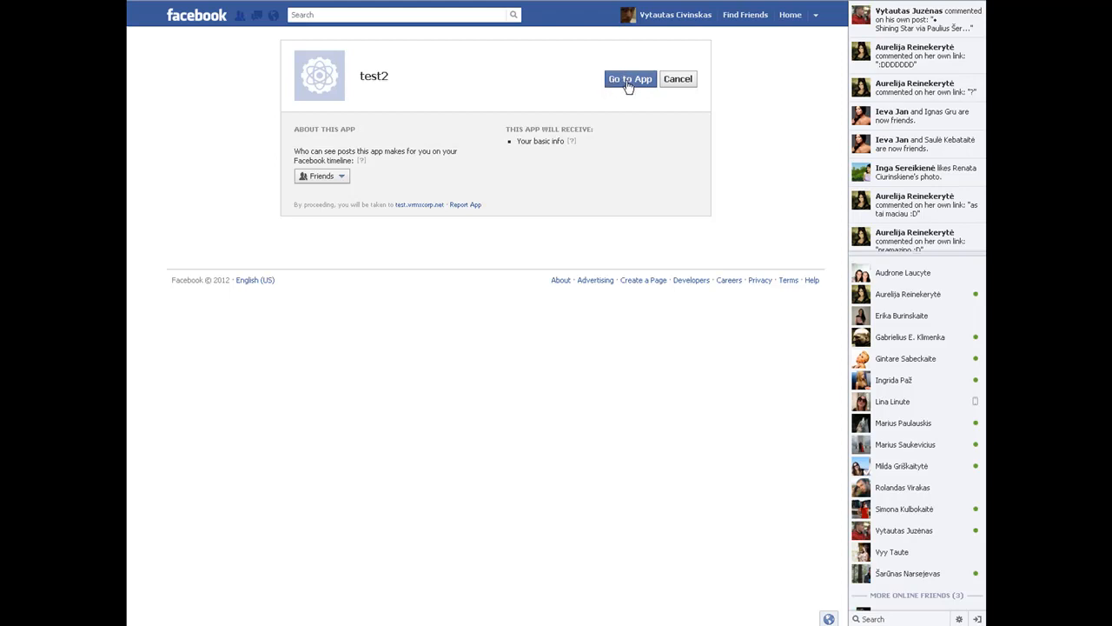
mouse_move(634, 92)
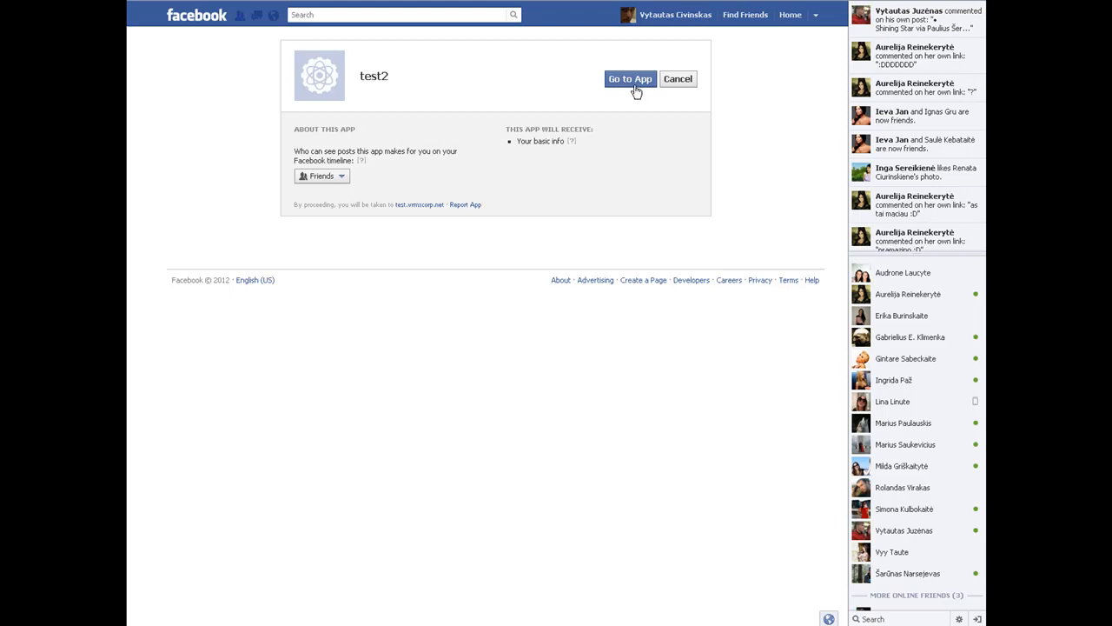
Accept the test2 app's basic-info request with Go to App.
left_click(629, 80)
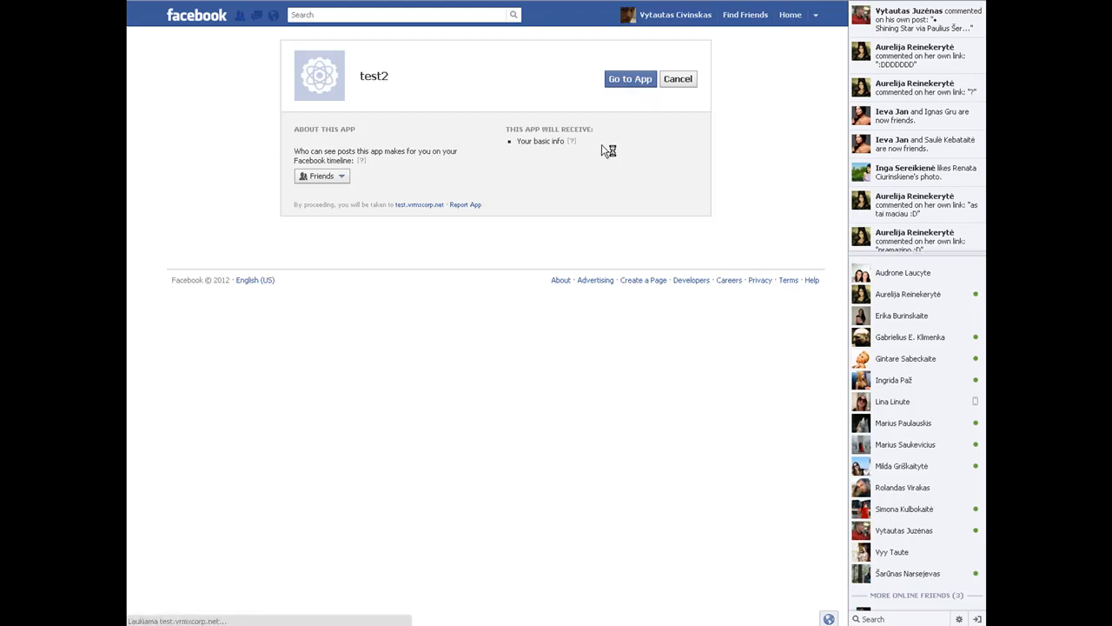
mouse_move(808, 226)
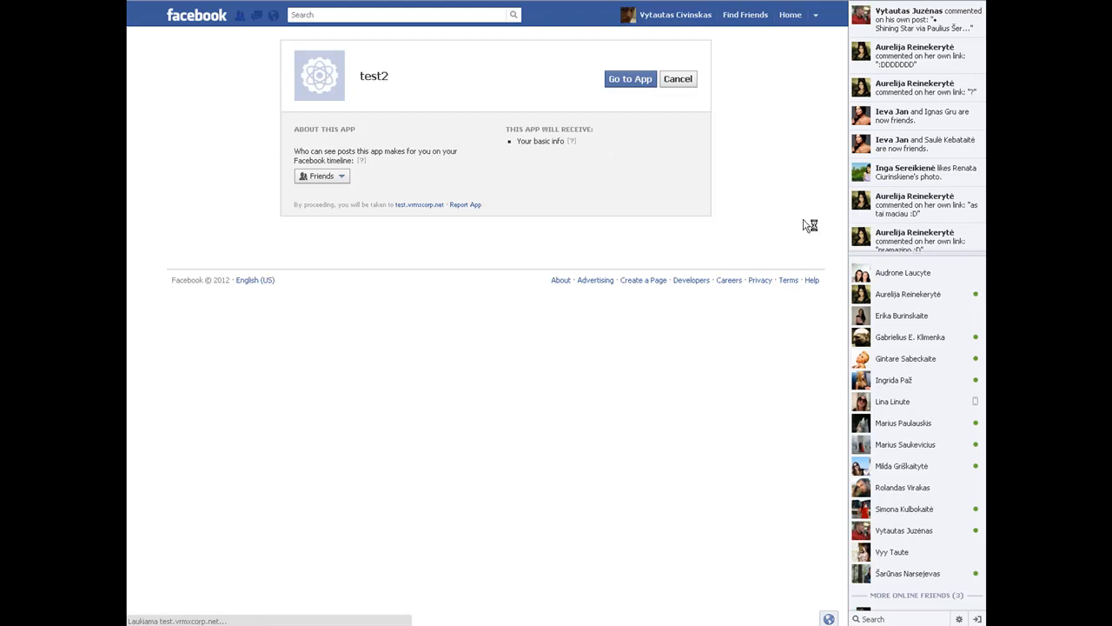
Load the test2 app page showing 'User is logged in and has a valid session'.
left_click(630, 79)
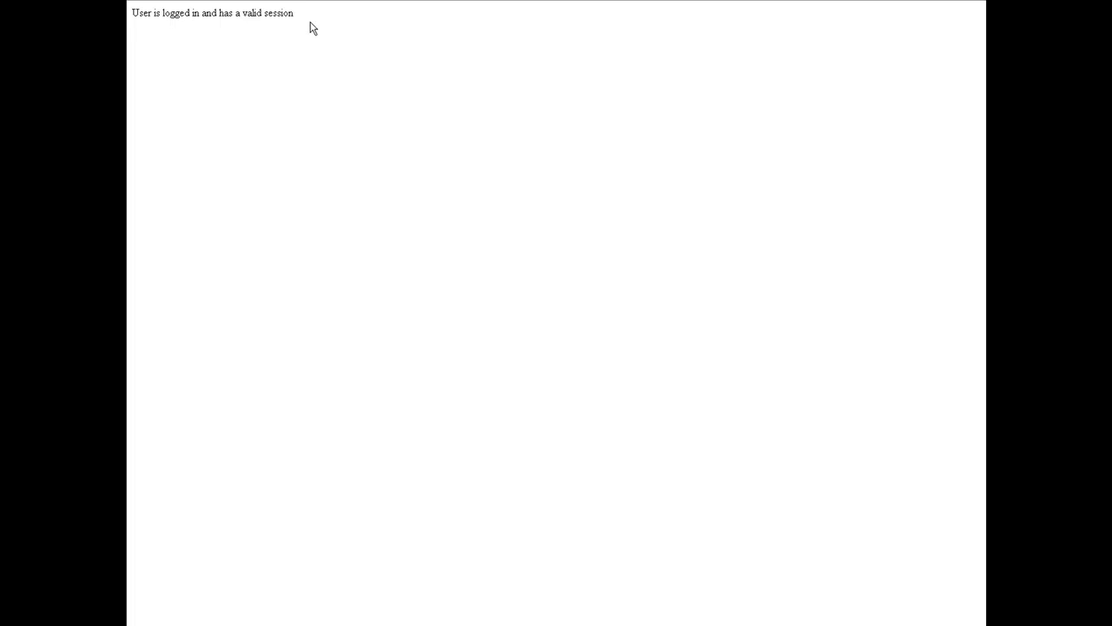